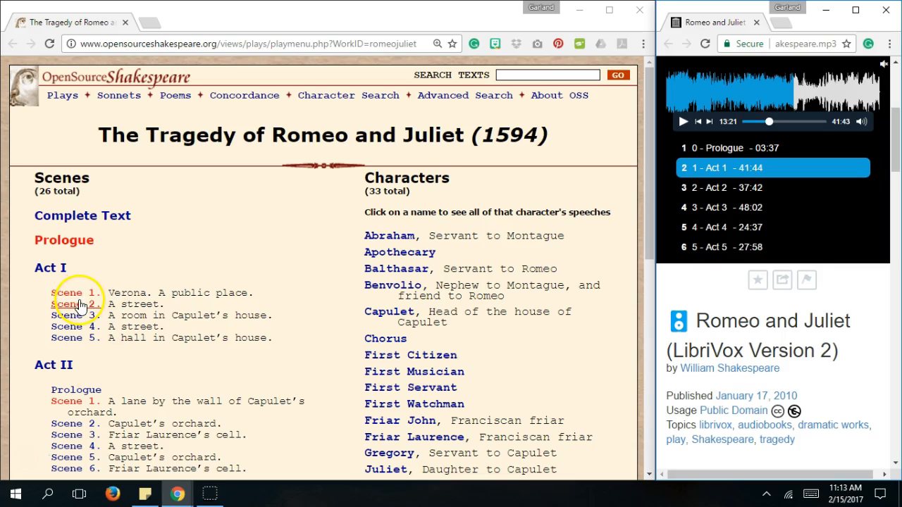
Open 'Scene 2. A street.' under Act I from the Romeo and Juliet play menu.
{"action": "left_click", "coordinate": [78, 304]}
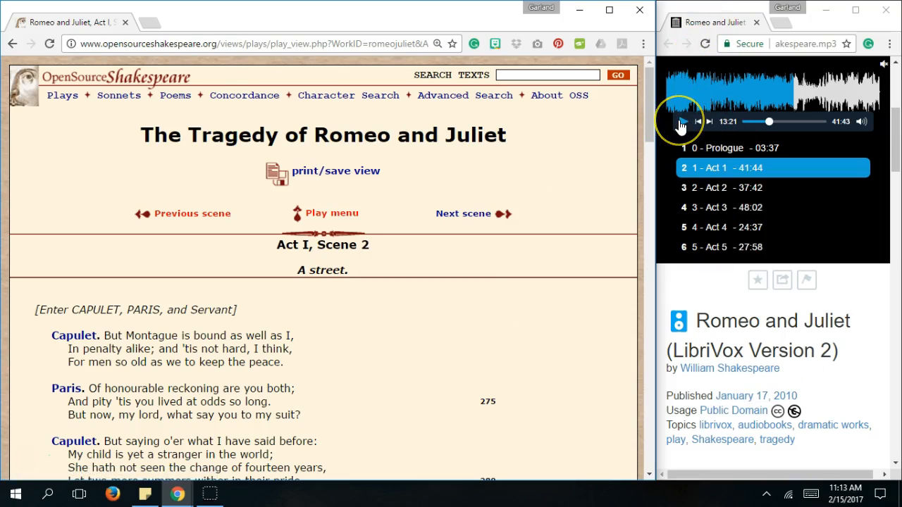
Play the Act 1 audiobook track and follow down to the Capulet–Paris dialogue.
{"action": "left_click", "coordinate": [682, 121]}
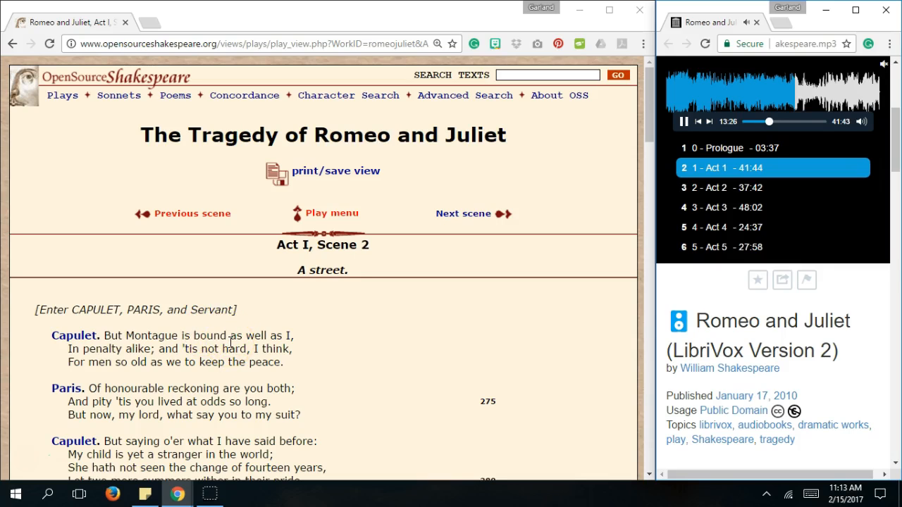
{"action": "scroll", "scroll_direction": "down", "scroll_amount": 3}
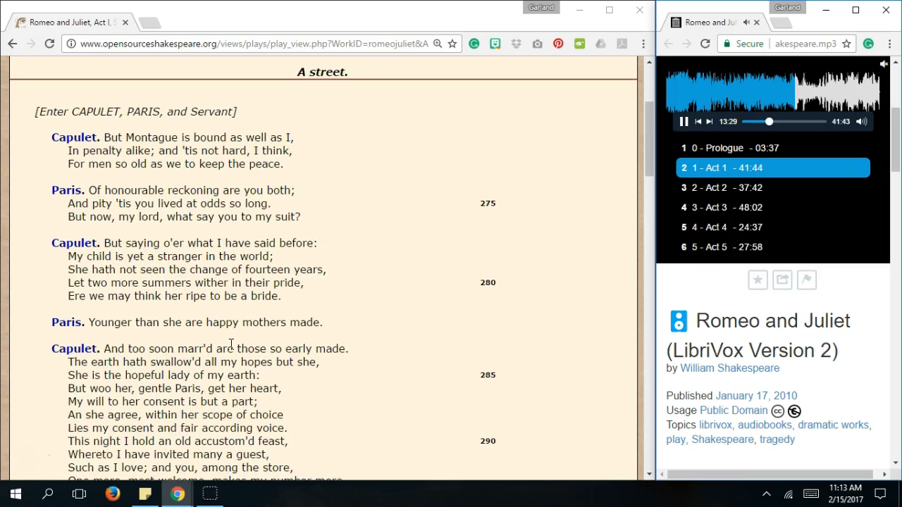
{"action": "scroll", "scroll_direction": "down", "scroll_amount": 3}
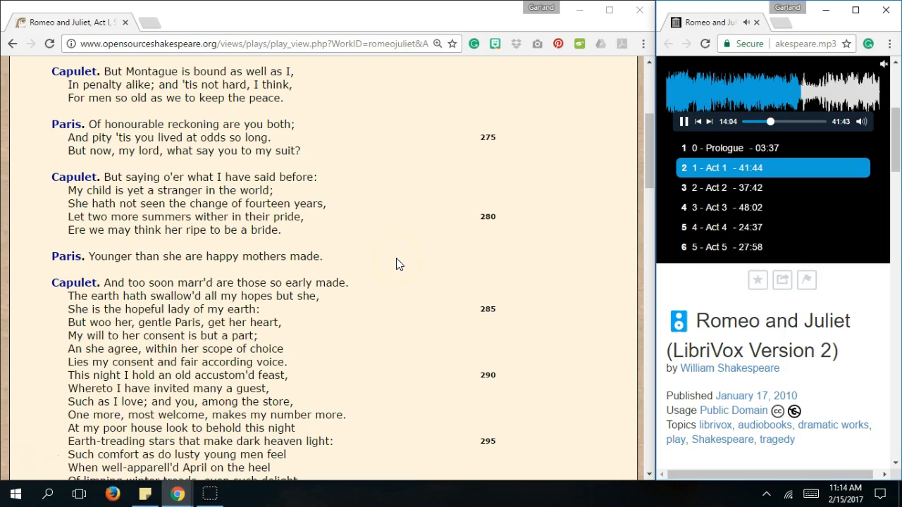
Follow down to Capulet's feast speech (lines 284–305) and the Exeunt direction.
{"action": "scroll", "scroll_direction": "down", "scroll_amount": 3}
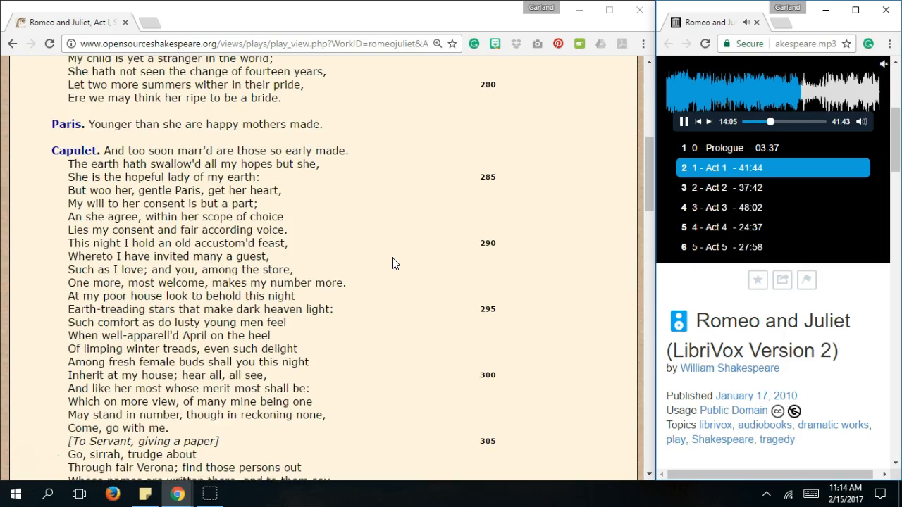
{"action": "scroll", "scroll_direction": "down", "scroll_amount": 3}
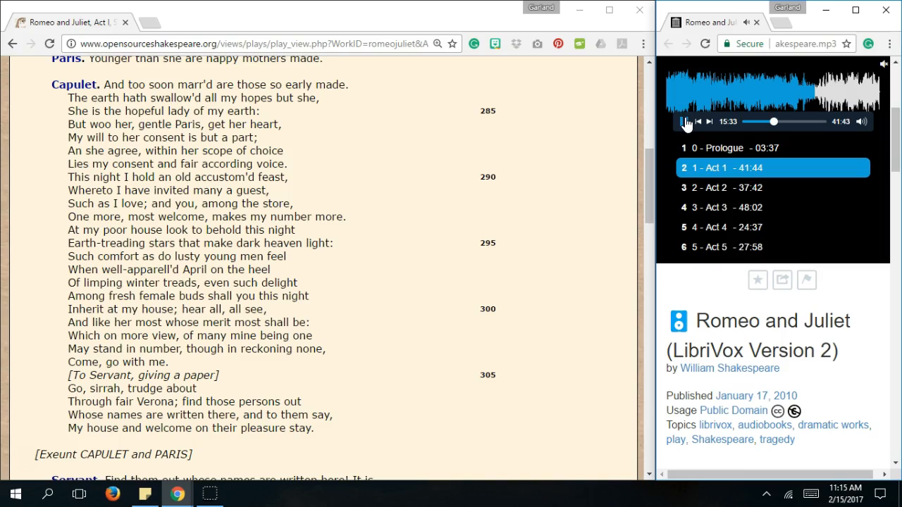
Pause the audiobook at about 15:34 where Capulet and Paris exit.
{"action": "left_click", "coordinate": [688, 121]}
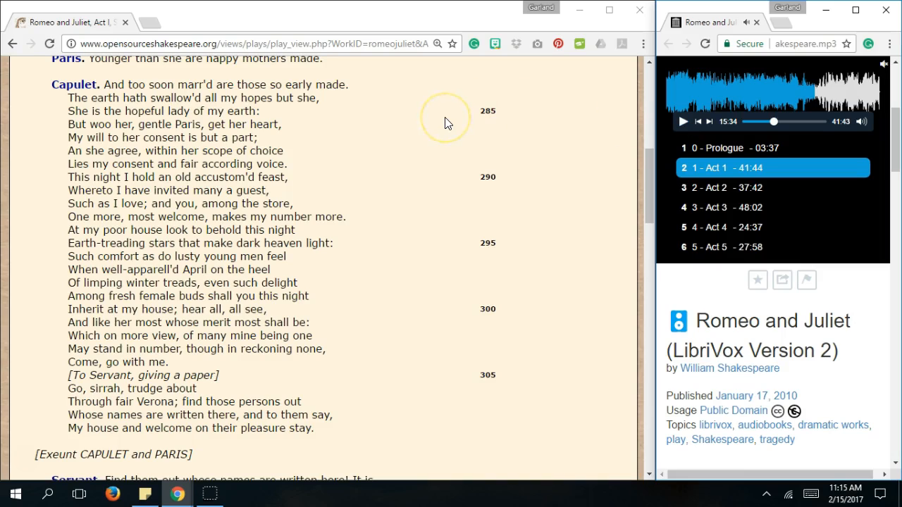
{"action": "mouse_move", "coordinate": [459, 169]}
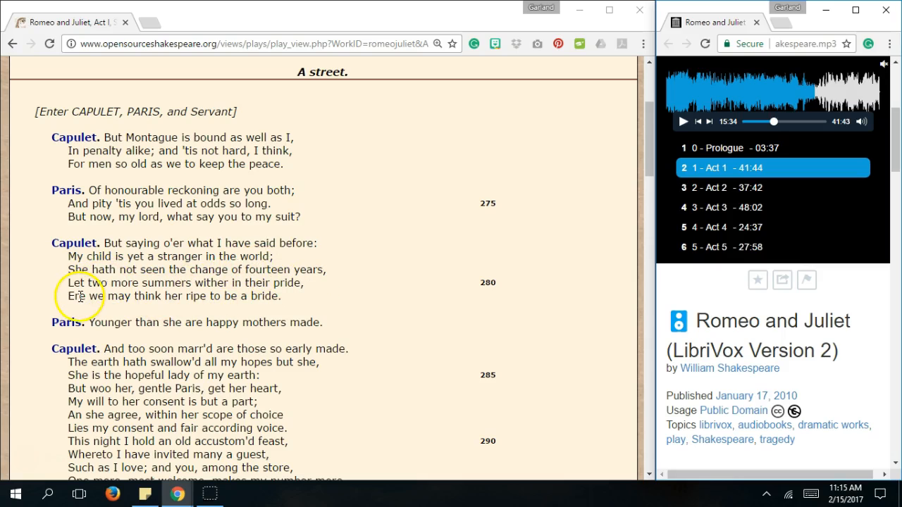
{"action": "mouse_move", "coordinate": [275, 294]}
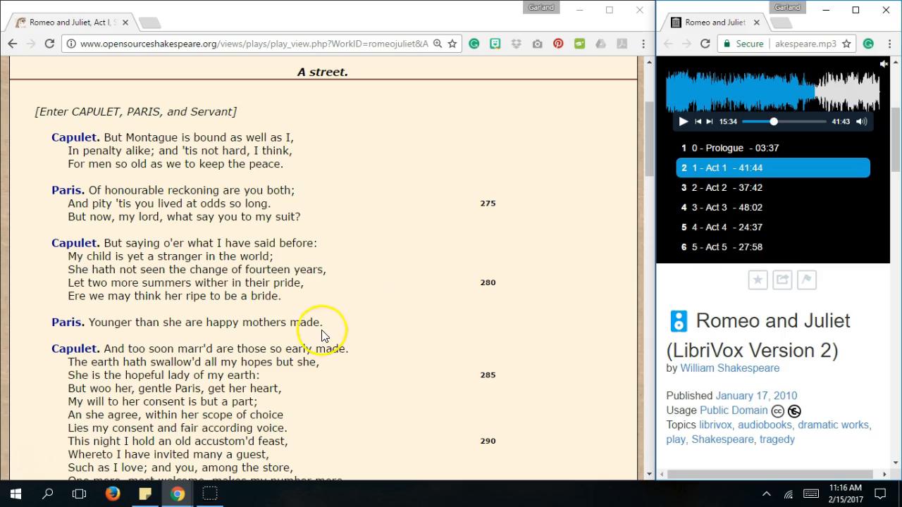
{"action": "mouse_move", "coordinate": [403, 296]}
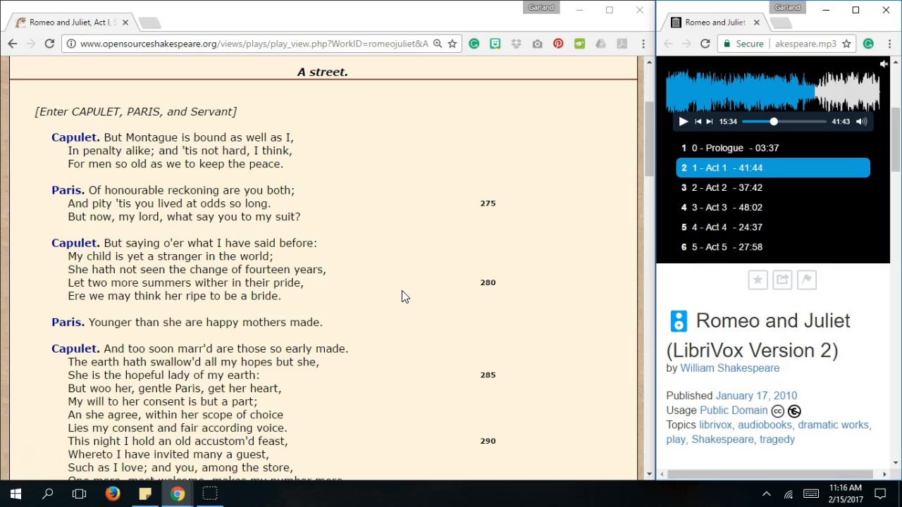
Scroll down to Capulet's feast and guest-list speech, lines 284–305.
{"action": "scroll", "scroll_direction": "down", "scroll_amount": 3}
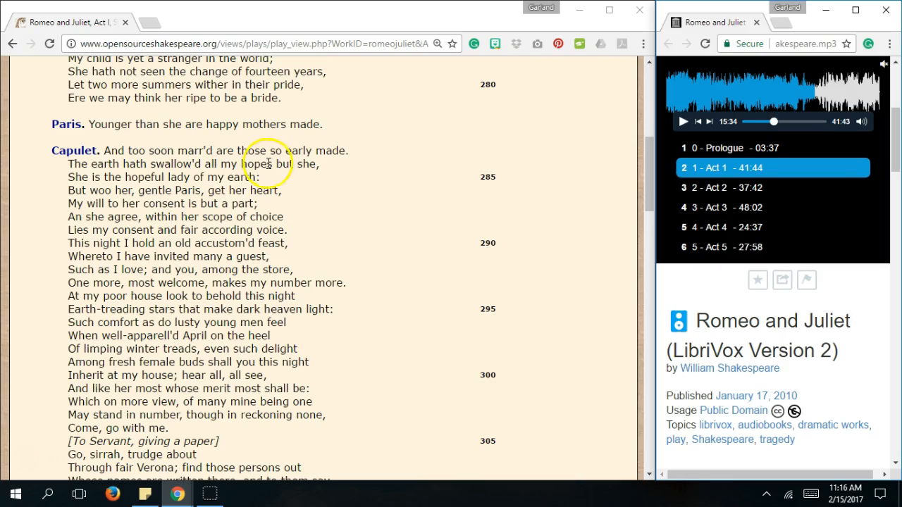
{"action": "mouse_move", "coordinate": [360, 177]}
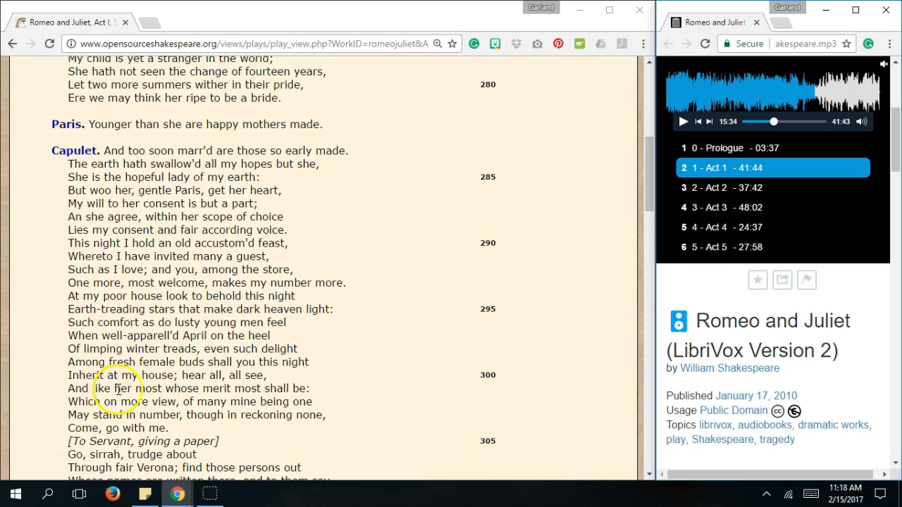
{"action": "mouse_move", "coordinate": [379, 374]}
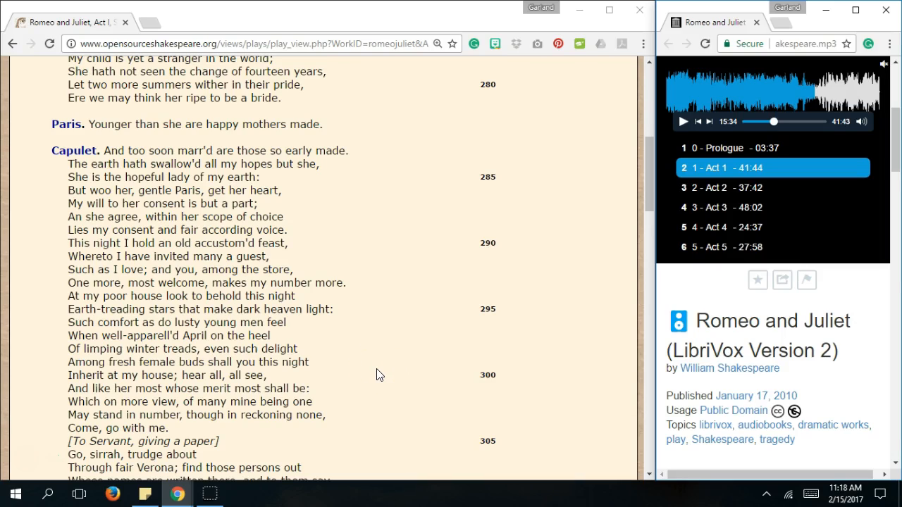
Scroll past the Exeunt to the Servant's lines and Benvolio and Romeo's entrance.
{"action": "left_click", "coordinate": [363, 420]}
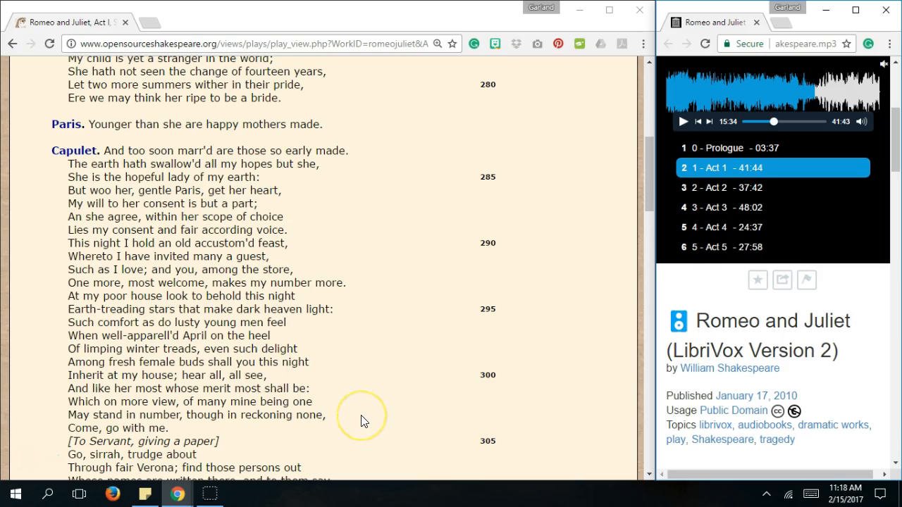
{"action": "scroll", "scroll_direction": "down", "scroll_amount": 3}
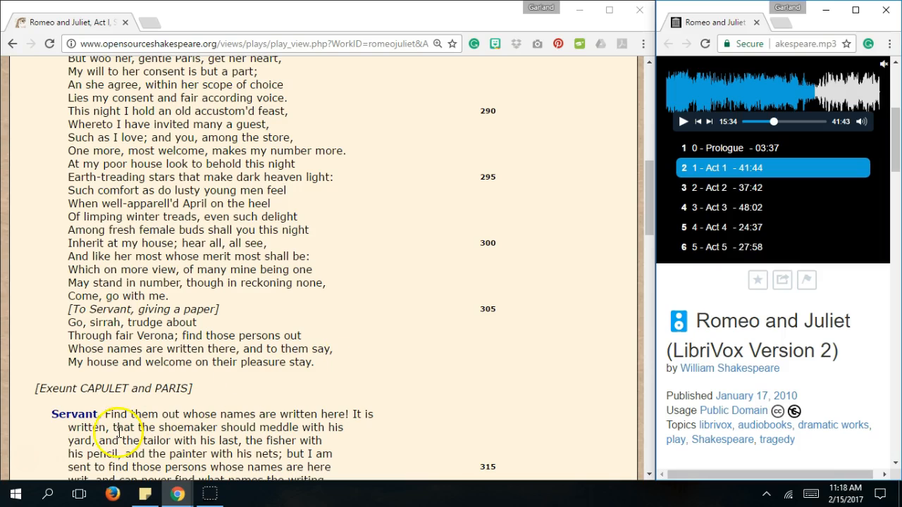
{"action": "mouse_move", "coordinate": [307, 387]}
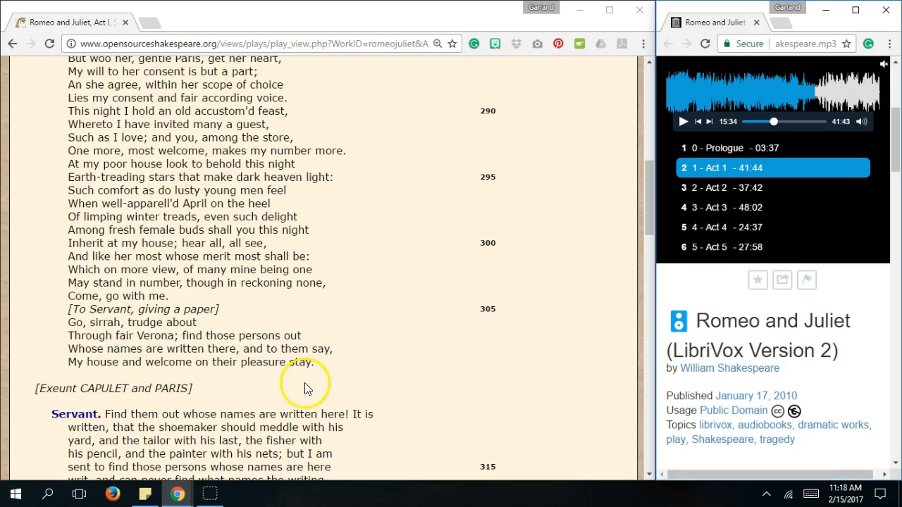
{"action": "scroll", "scroll_direction": "down", "scroll_amount": 3}
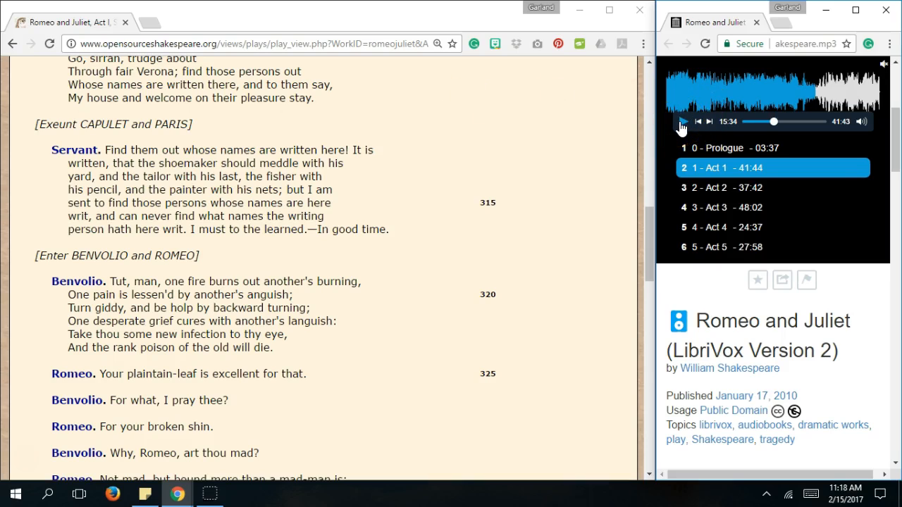
Resume the audiobook and follow Benvolio and Romeo's exchange to the Servant's greeting.
{"action": "left_click", "coordinate": [682, 121]}
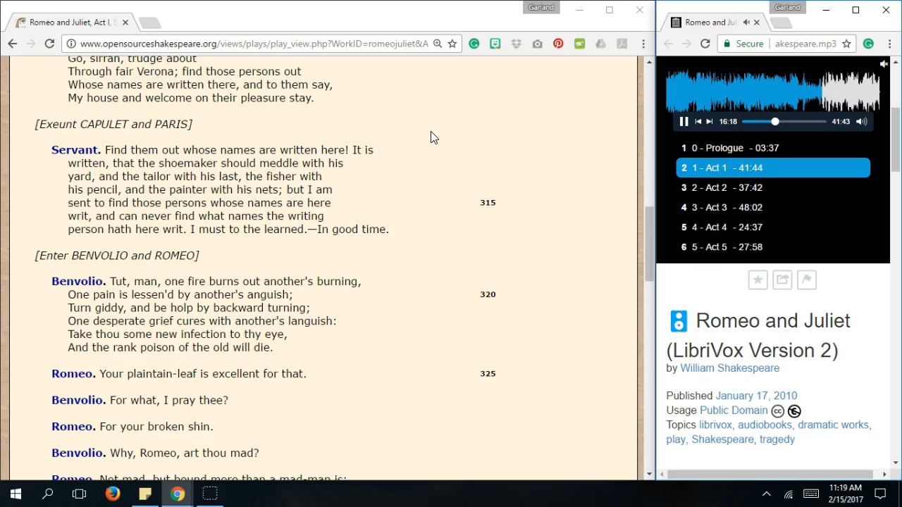
{"action": "left_click", "coordinate": [443, 185]}
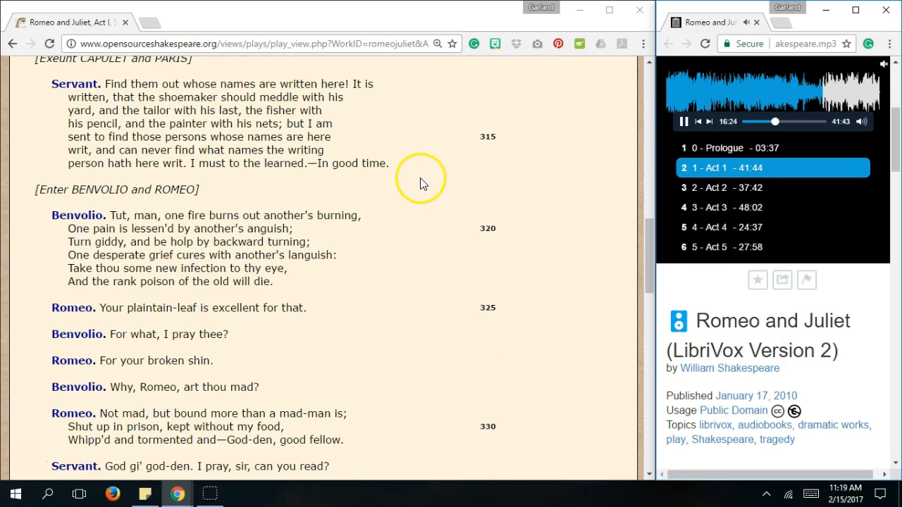
{"action": "mouse_move", "coordinate": [375, 302]}
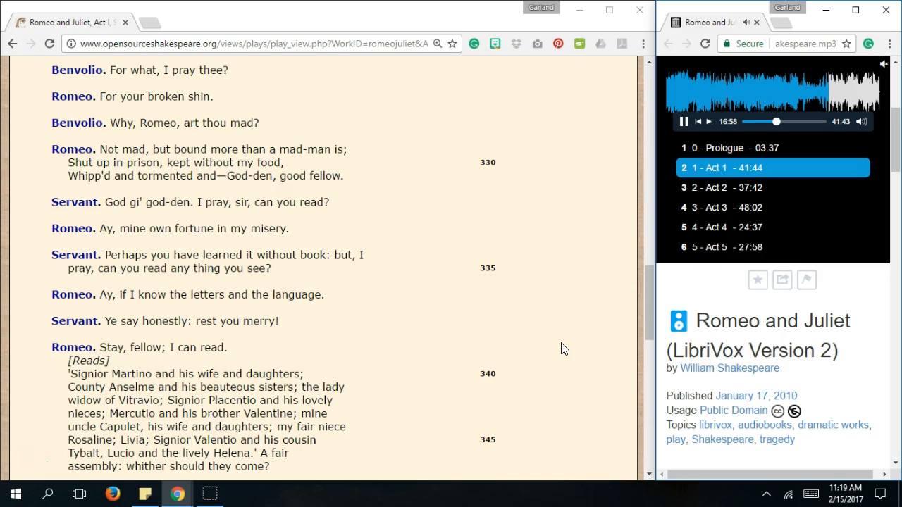
Follow down to lines 355–375, Benvolio's feast suggestion and Romeo's reply about Rosaline.
{"action": "scroll", "scroll_direction": "down", "scroll_amount": 3}
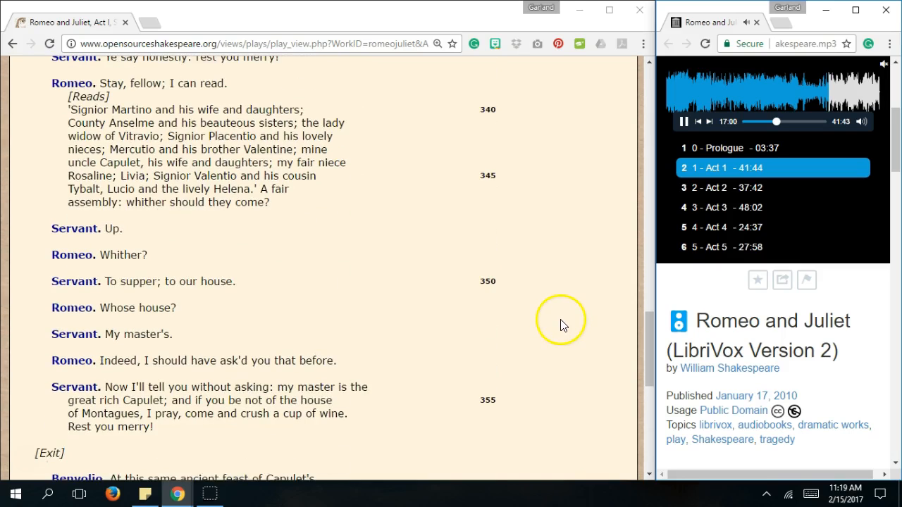
{"action": "mouse_move", "coordinate": [534, 326]}
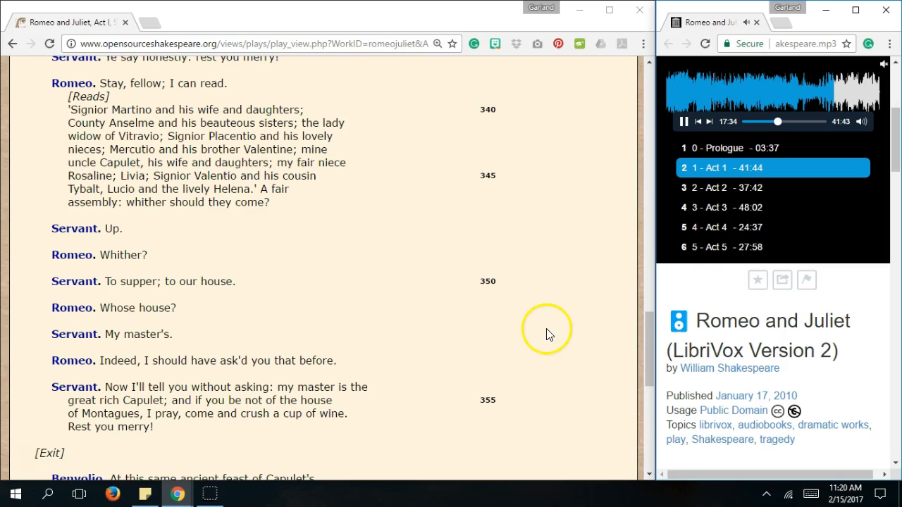
{"action": "scroll", "scroll_direction": "down", "scroll_amount": 3}
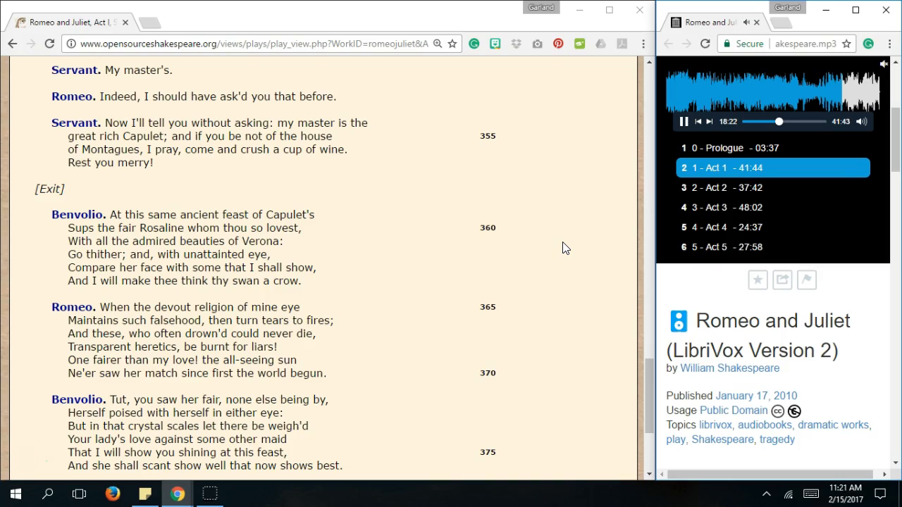
{"action": "scroll", "scroll_direction": "down", "scroll_amount": 3}
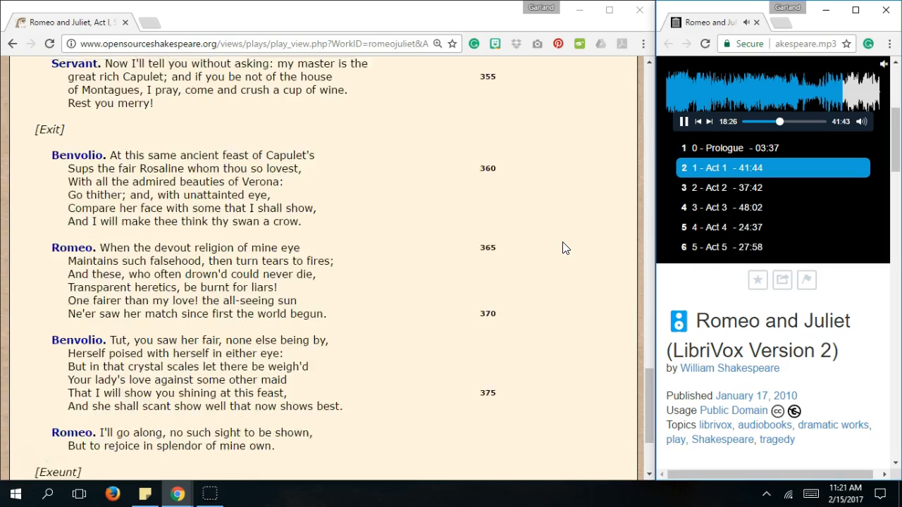
{"action": "scroll", "scroll_direction": "down", "scroll_amount": 3}
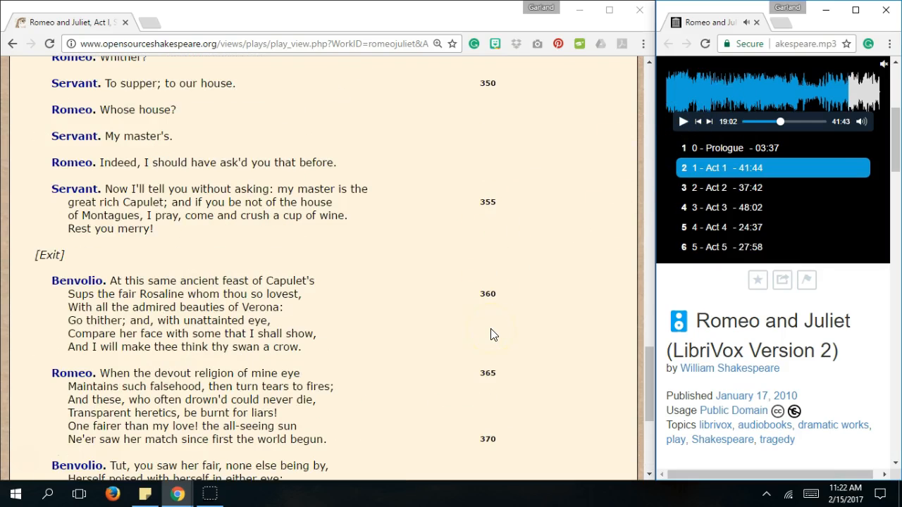
Scroll back up to lines 313–330, the Servant's speech and Benvolio and Romeo's entrance.
{"action": "scroll", "scroll_direction": "up", "scroll_amount": 3}
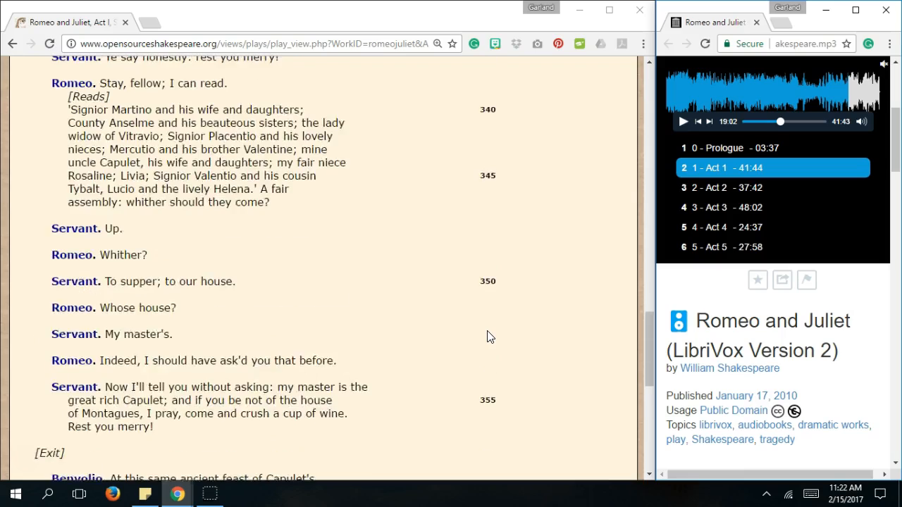
{"action": "scroll", "scroll_direction": "up", "scroll_amount": 3}
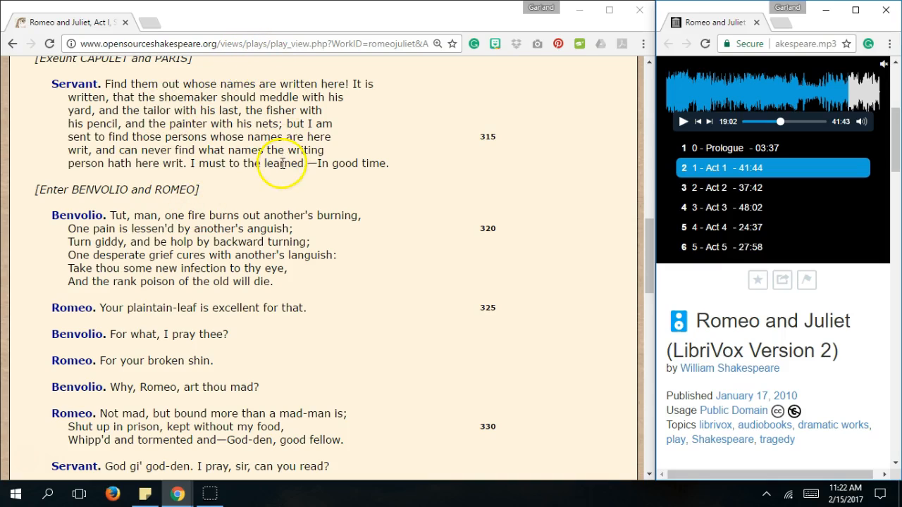
{"action": "mouse_move", "coordinate": [243, 180]}
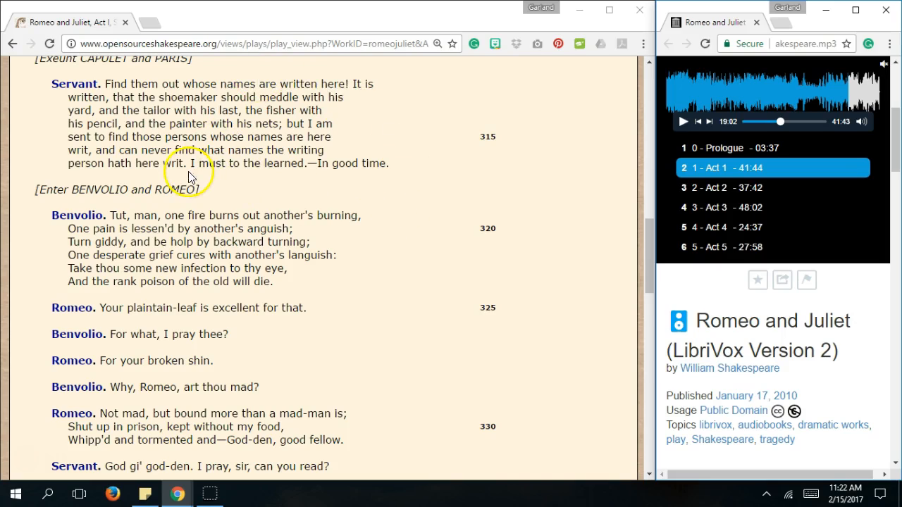
{"action": "mouse_move", "coordinate": [416, 194]}
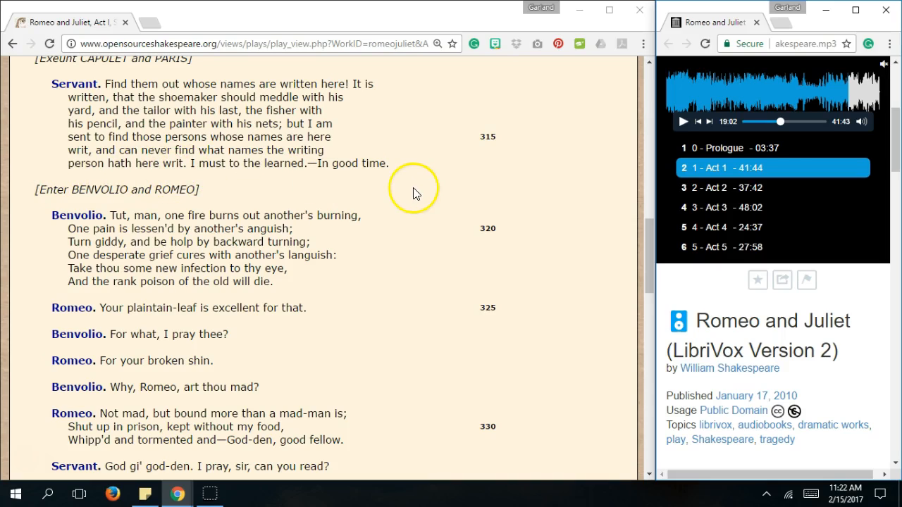
{"action": "mouse_move", "coordinate": [426, 228]}
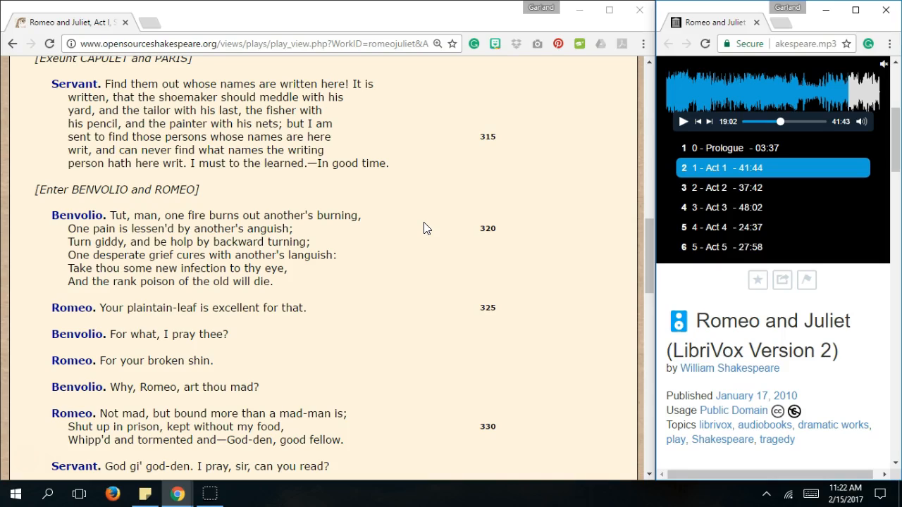
Scroll down through Romeo's guest list to the Servant's invitation and Benvolio's 'ancient feast' speech.
{"action": "scroll", "scroll_direction": "down", "scroll_amount": 3}
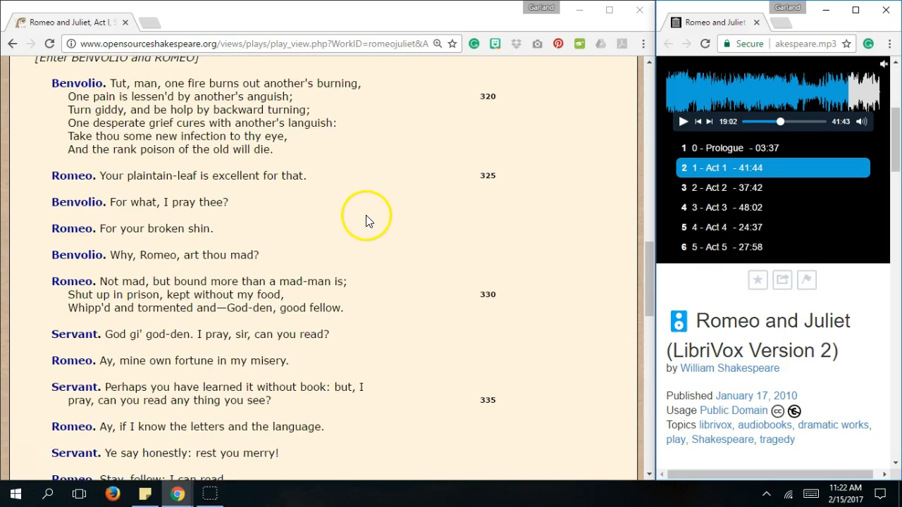
{"action": "scroll", "scroll_direction": "down", "scroll_amount": 3}
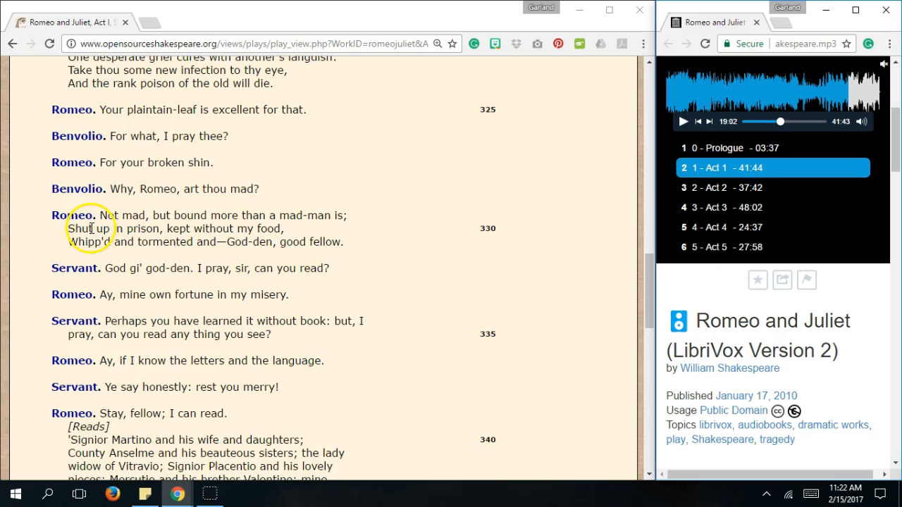
{"action": "mouse_move", "coordinate": [236, 231]}
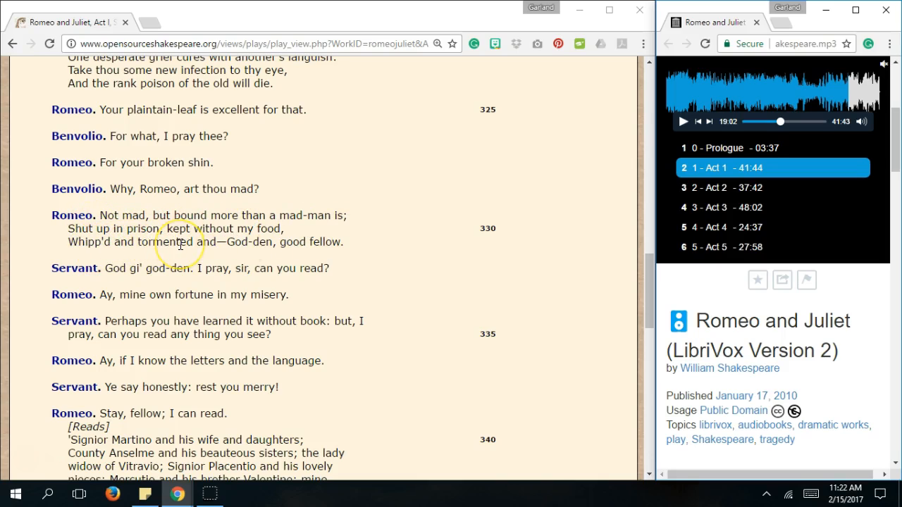
{"action": "mouse_move", "coordinate": [204, 261]}
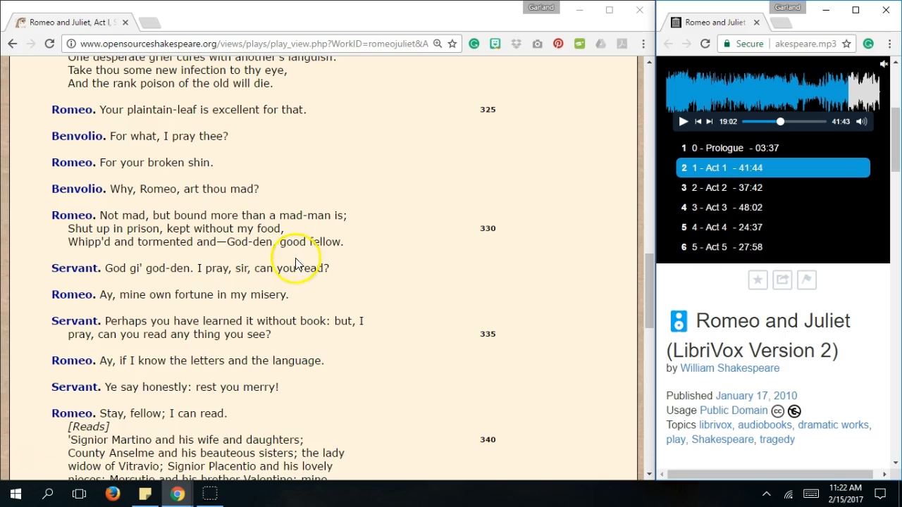
{"action": "scroll", "scroll_direction": "down", "scroll_amount": 3}
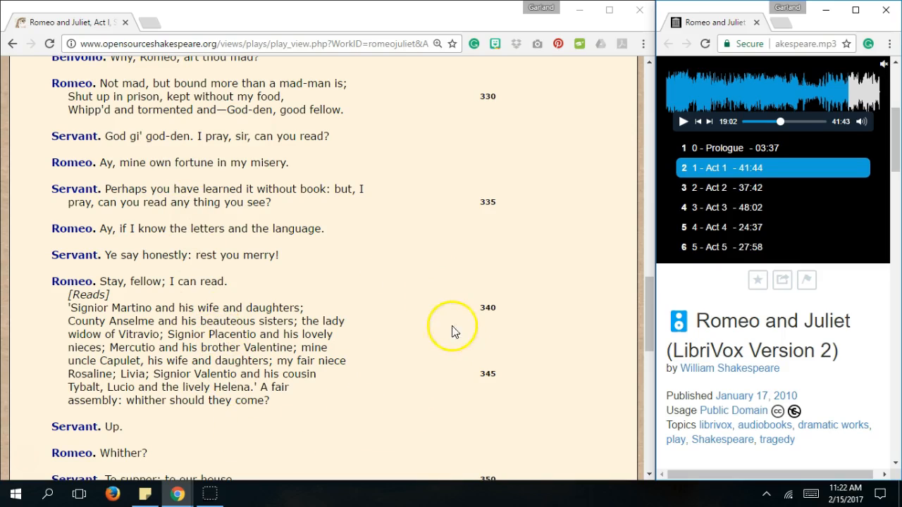
{"action": "mouse_move", "coordinate": [330, 411]}
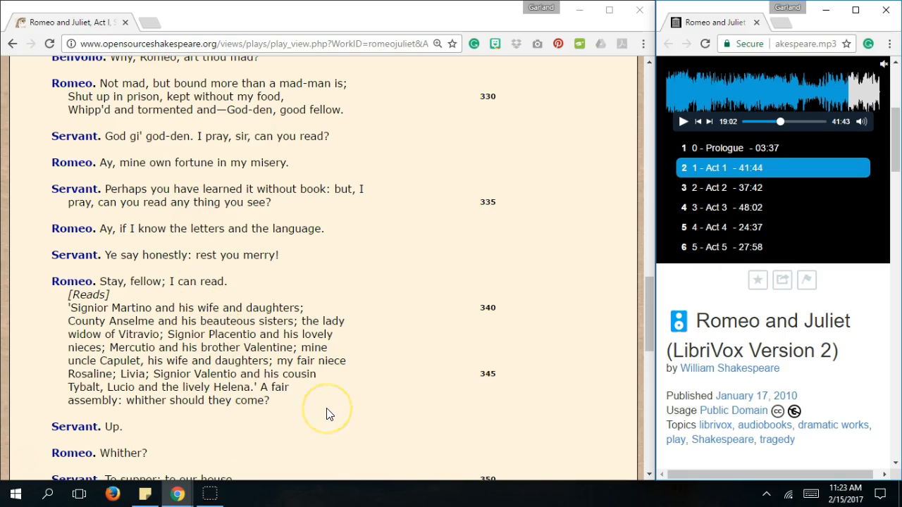
{"action": "mouse_move", "coordinate": [361, 411]}
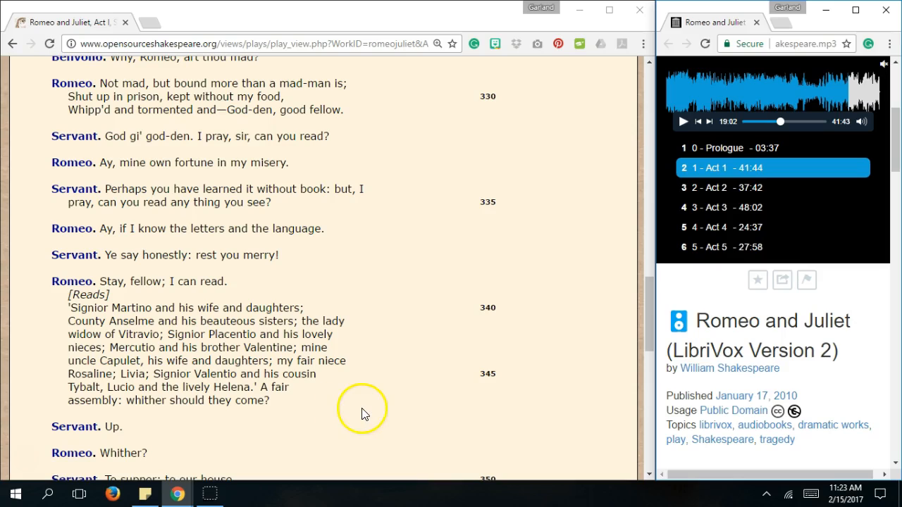
{"action": "mouse_move", "coordinate": [355, 414]}
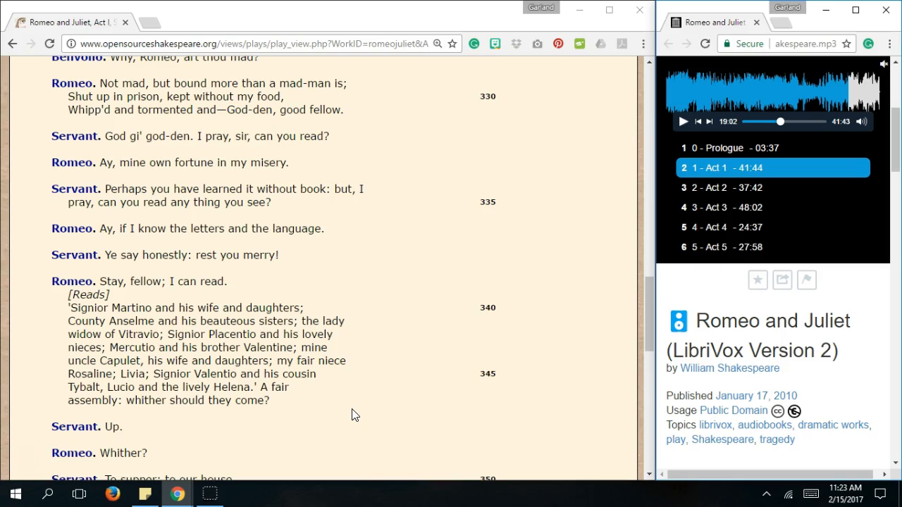
{"action": "scroll", "scroll_direction": "down", "scroll_amount": 3}
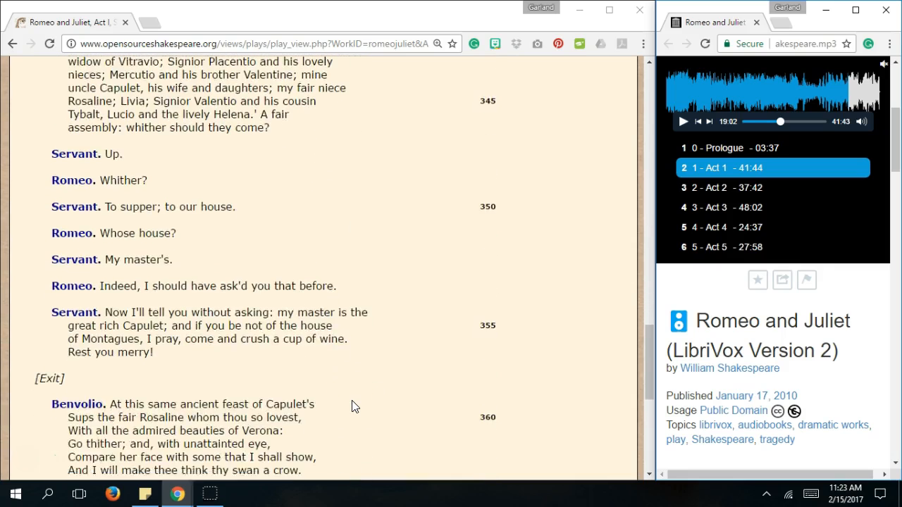
{"action": "scroll", "scroll_direction": "down", "scroll_amount": 3}
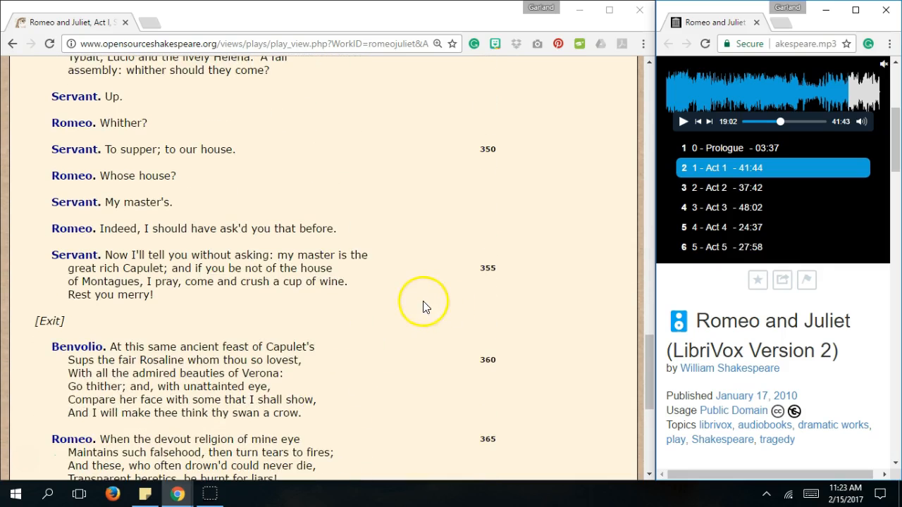
{"action": "mouse_move", "coordinate": [282, 155]}
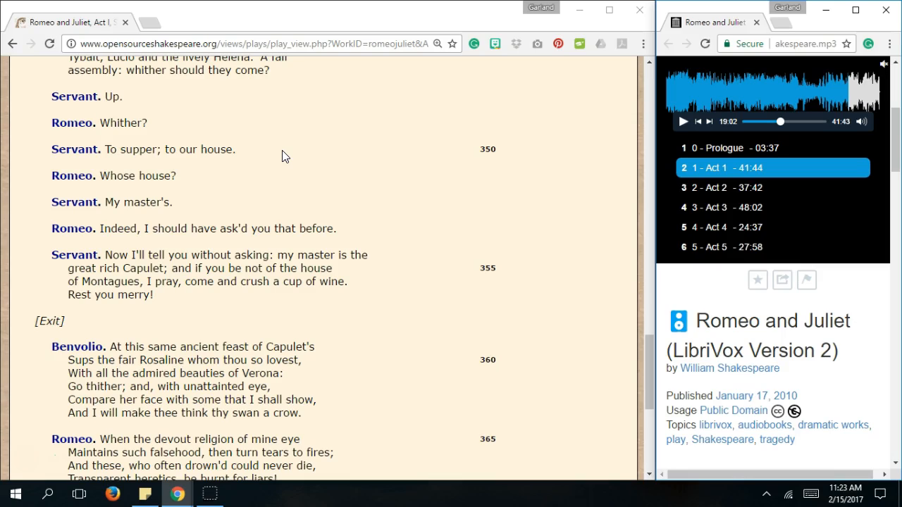
Bring lines 355–380 and the Exeunt stage direction into view for discussion.
{"action": "scroll", "scroll_direction": "down", "scroll_amount": 3}
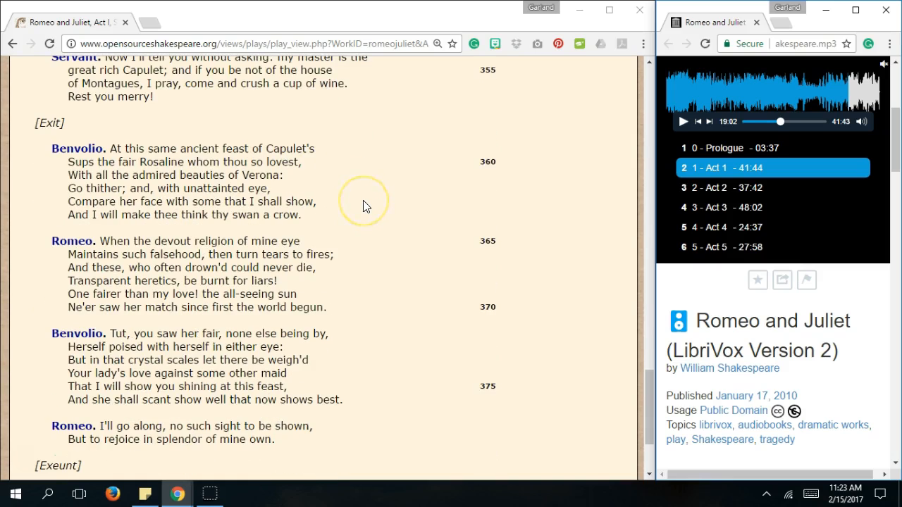
{"action": "mouse_move", "coordinate": [366, 206]}
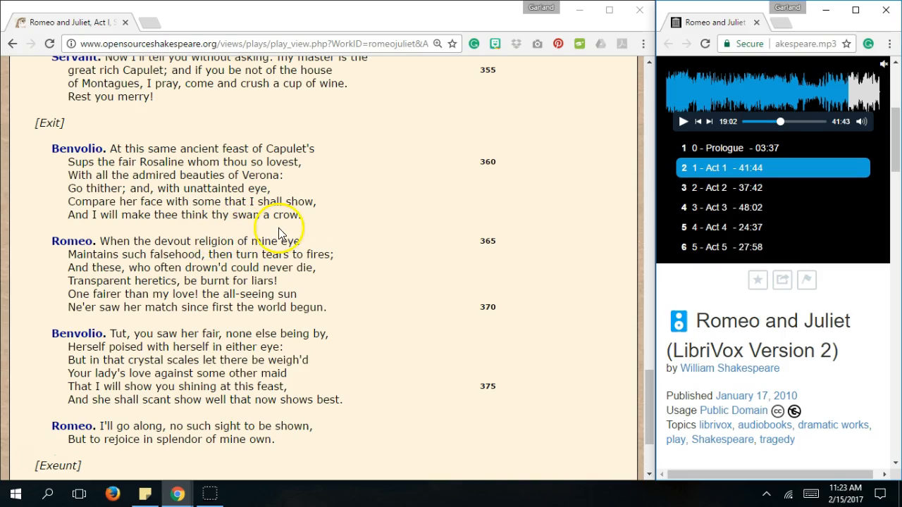
{"action": "mouse_move", "coordinate": [353, 183]}
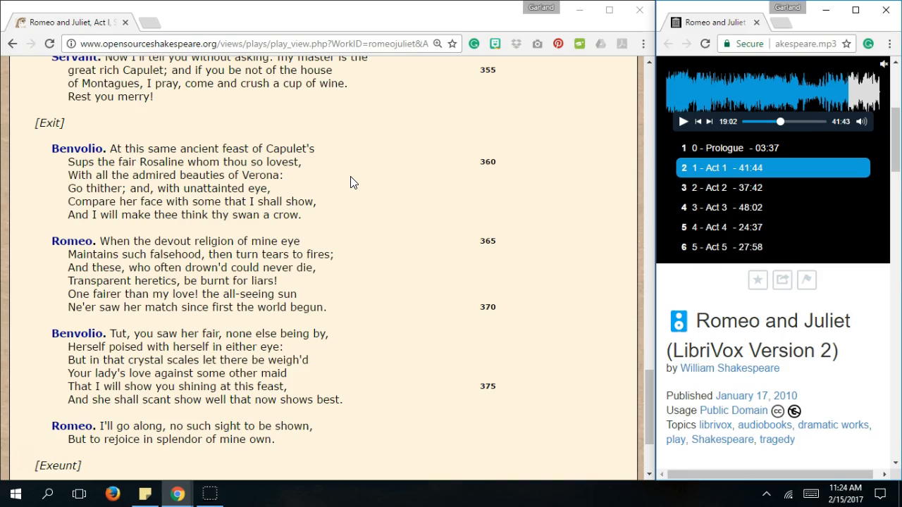
Reach the bottom of the scene page with the Previous scene / Play menu / Next scene links visible.
{"action": "scroll", "scroll_direction": "down", "scroll_amount": 3}
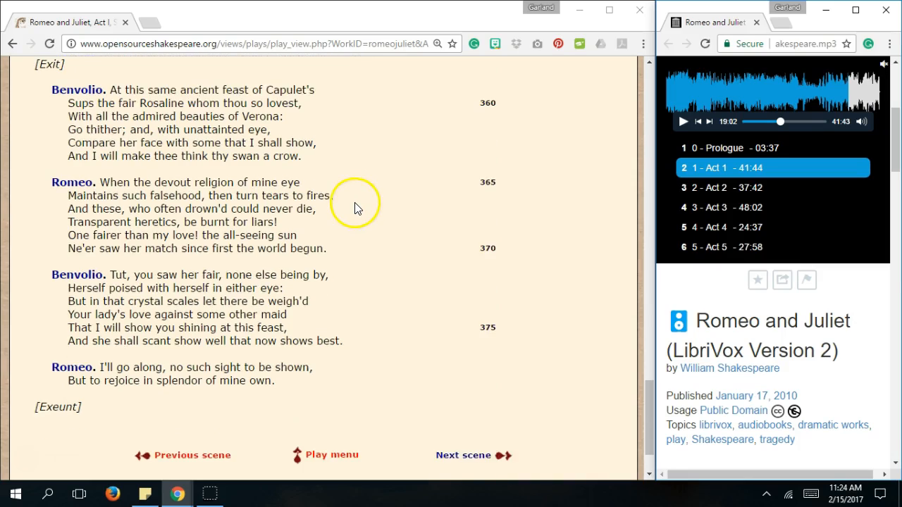
{"action": "scroll", "scroll_direction": "down", "scroll_amount": 3}
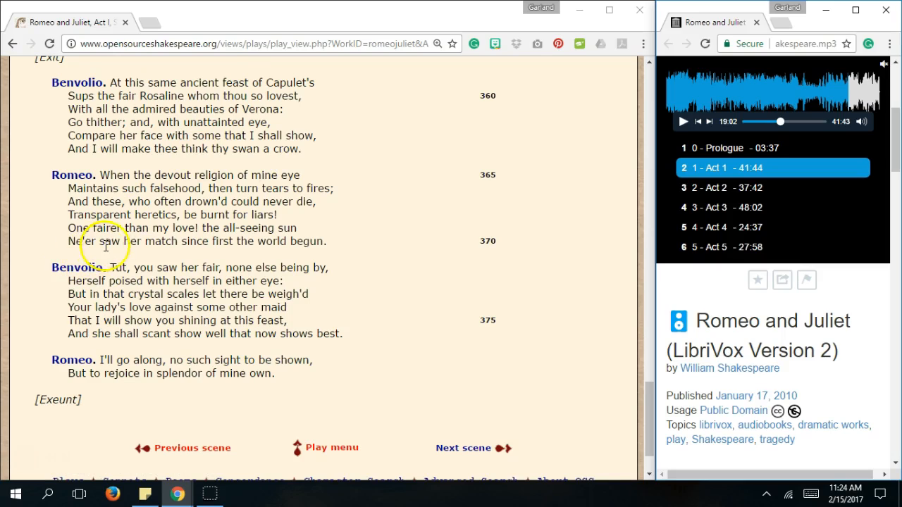
{"action": "mouse_move", "coordinate": [287, 242]}
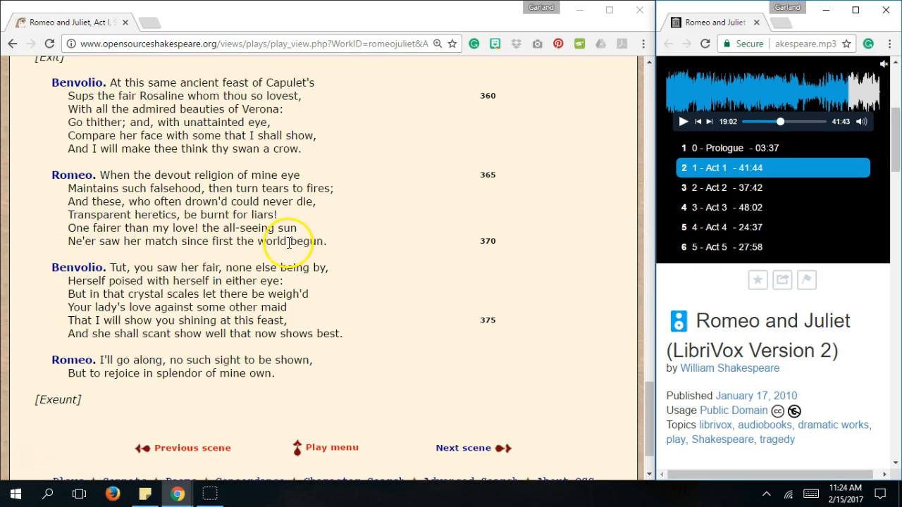
{"action": "mouse_move", "coordinate": [150, 245]}
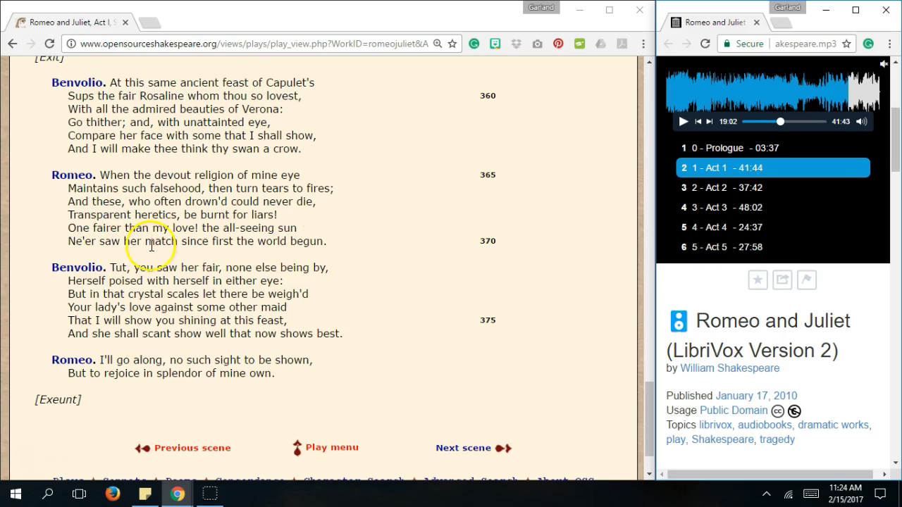
{"action": "mouse_move", "coordinate": [345, 261]}
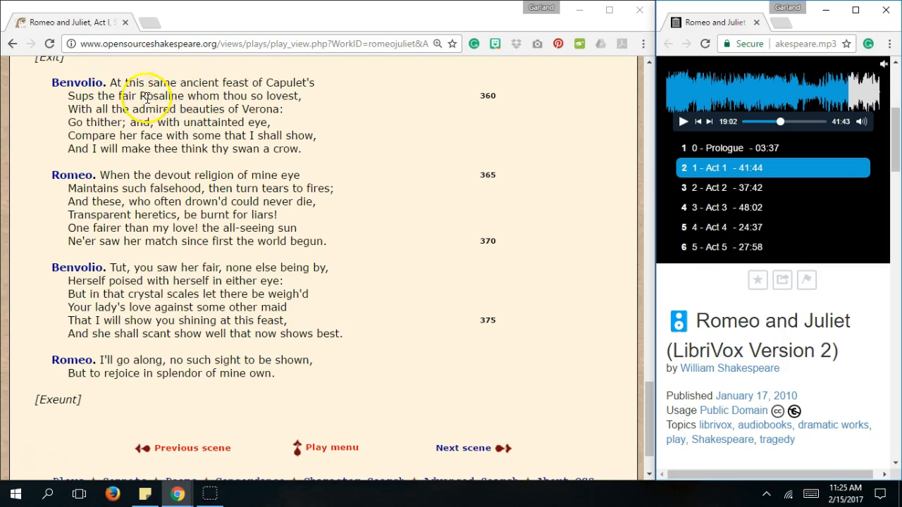
{"action": "mouse_move", "coordinate": [453, 143]}
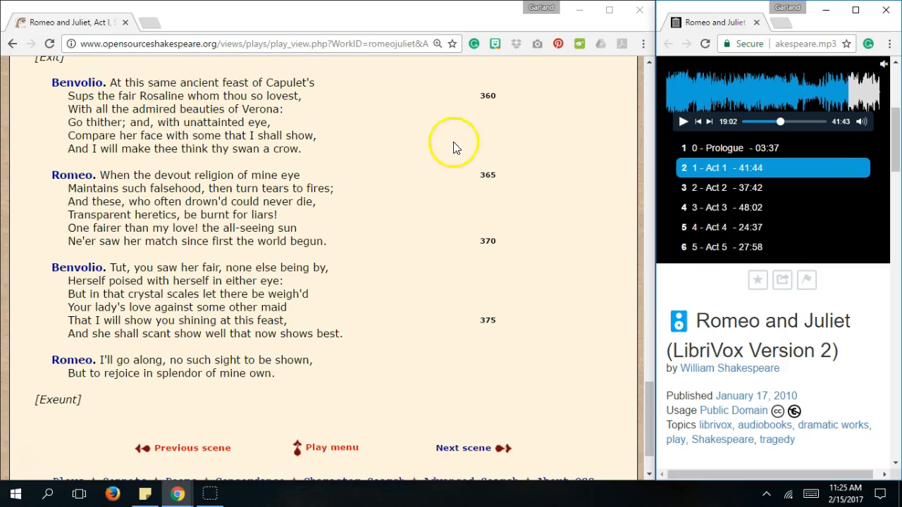
{"action": "mouse_move", "coordinate": [423, 158]}
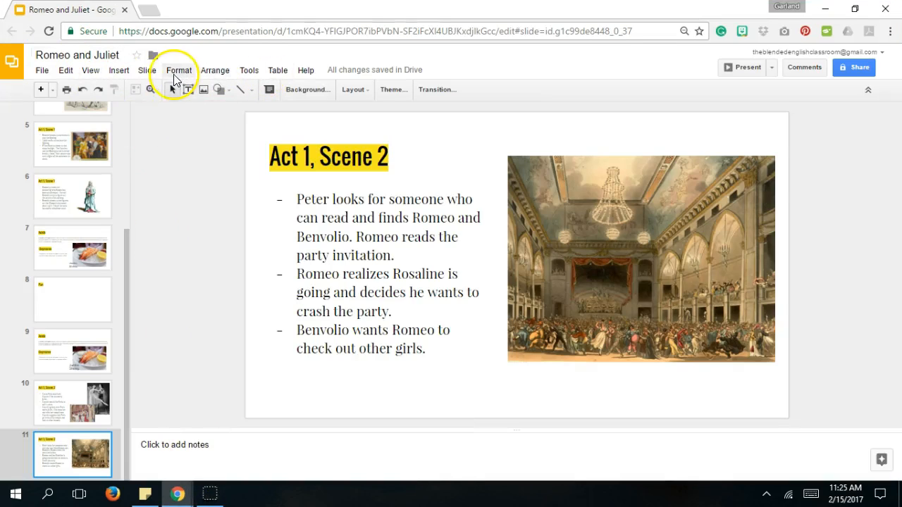
Start presenting the Act 1, Scene 2 summary slide full screen via View > Present.
{"action": "left_click", "coordinate": [90, 70]}
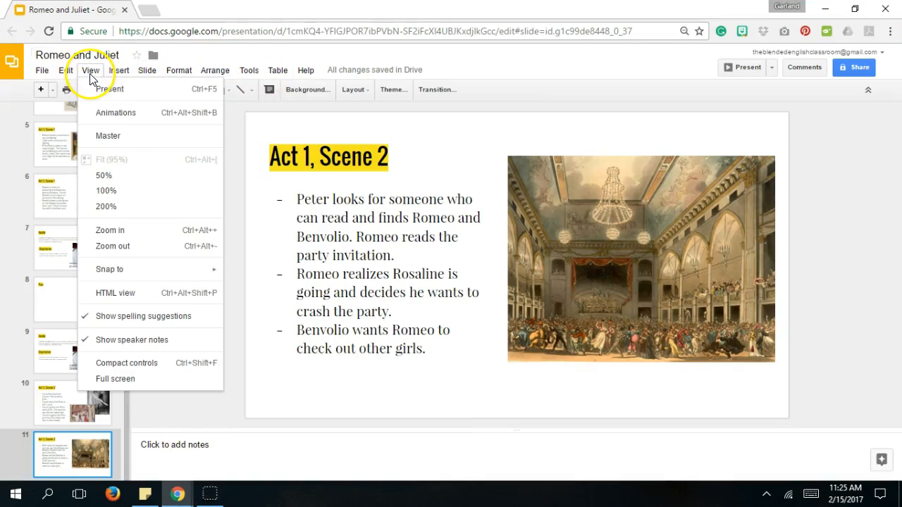
{"action": "left_click", "coordinate": [109, 88]}
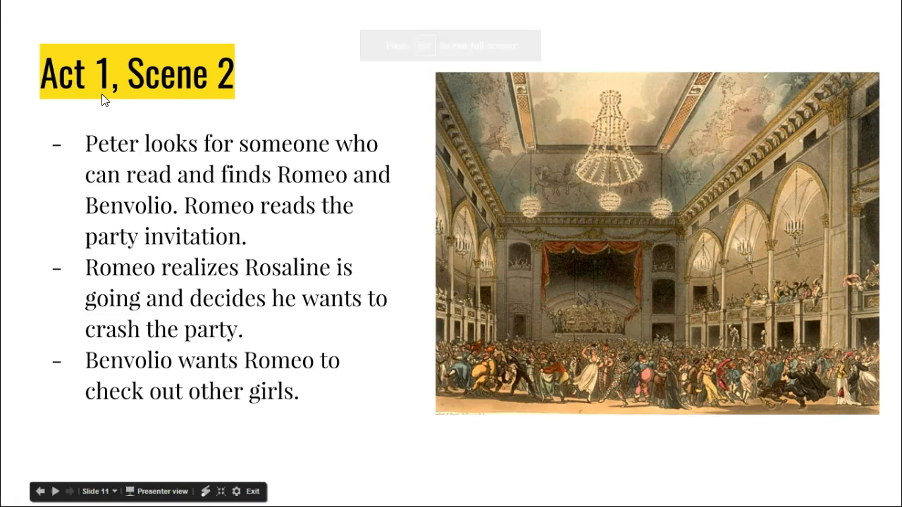
{"action": "mouse_move", "coordinate": [34, 449]}
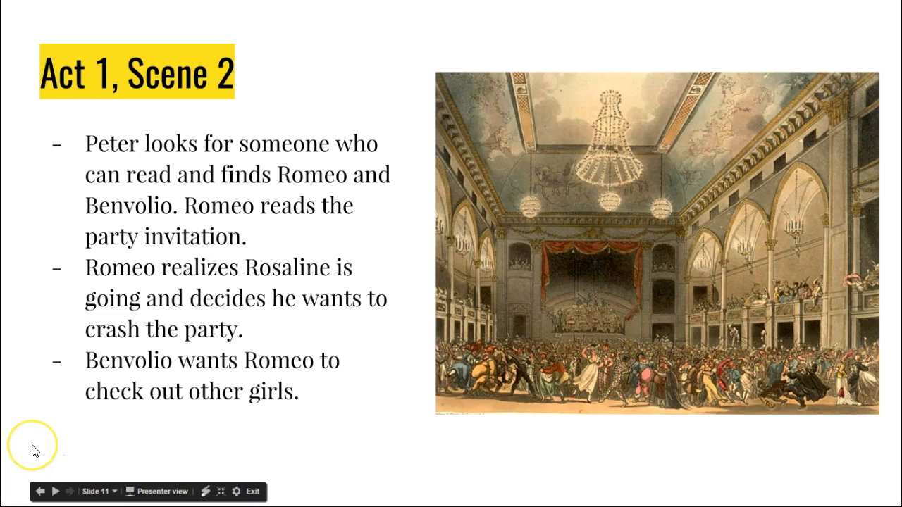